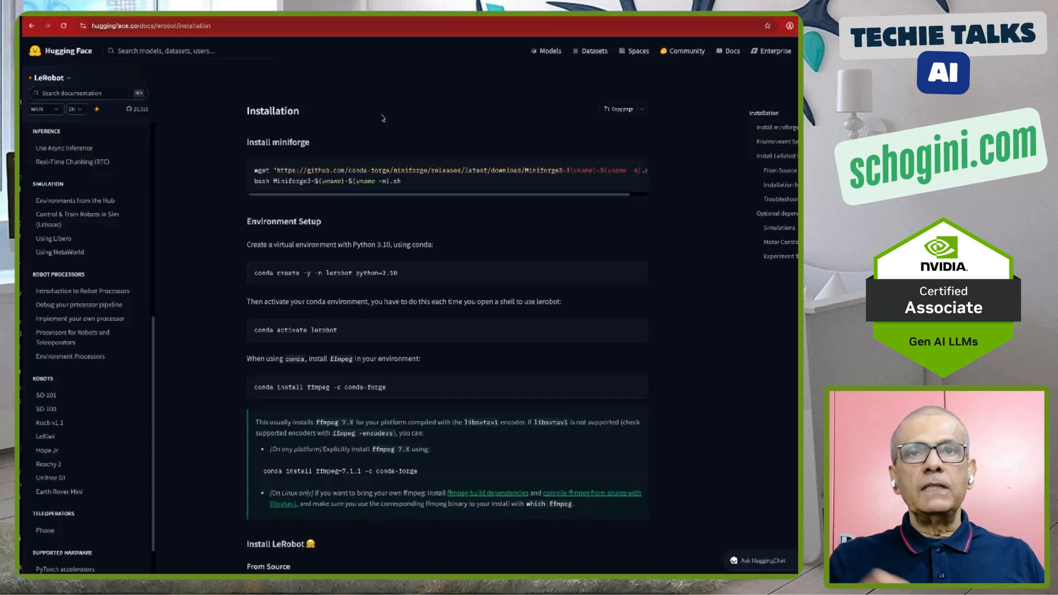
# - Activate the lerobot conda environment in Terminal and install ffmpeg from conda-forge
pyautogui.scroll(-3)
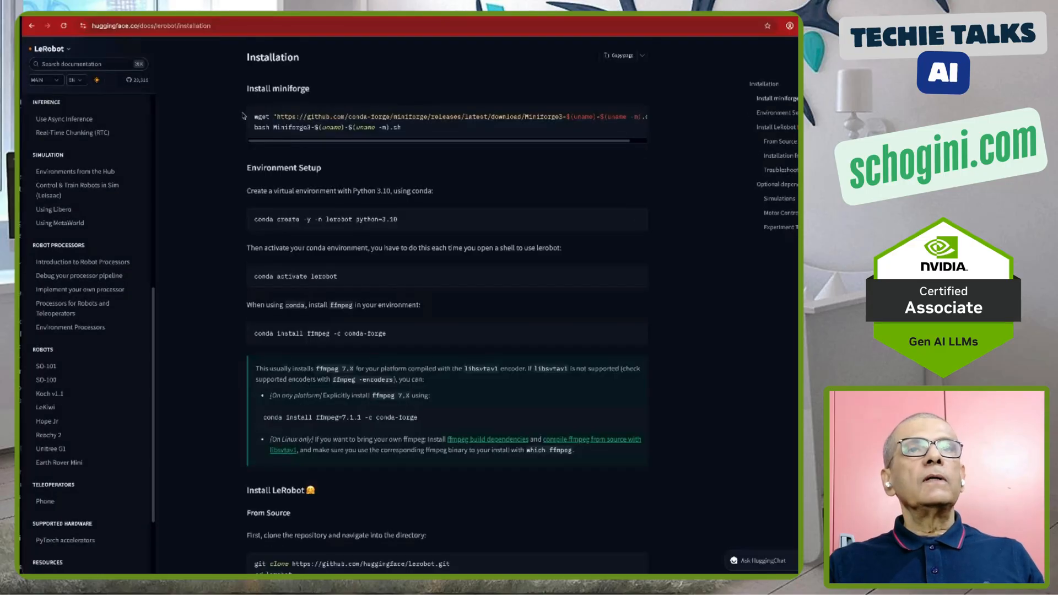
pyautogui.moveTo(267, 233)
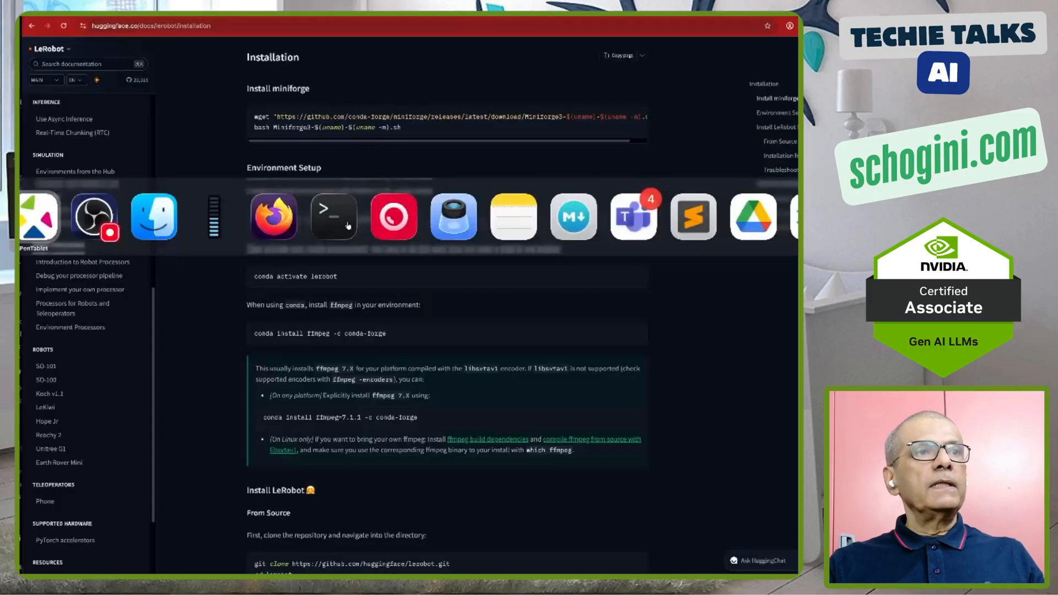
pyautogui.click(333, 216)
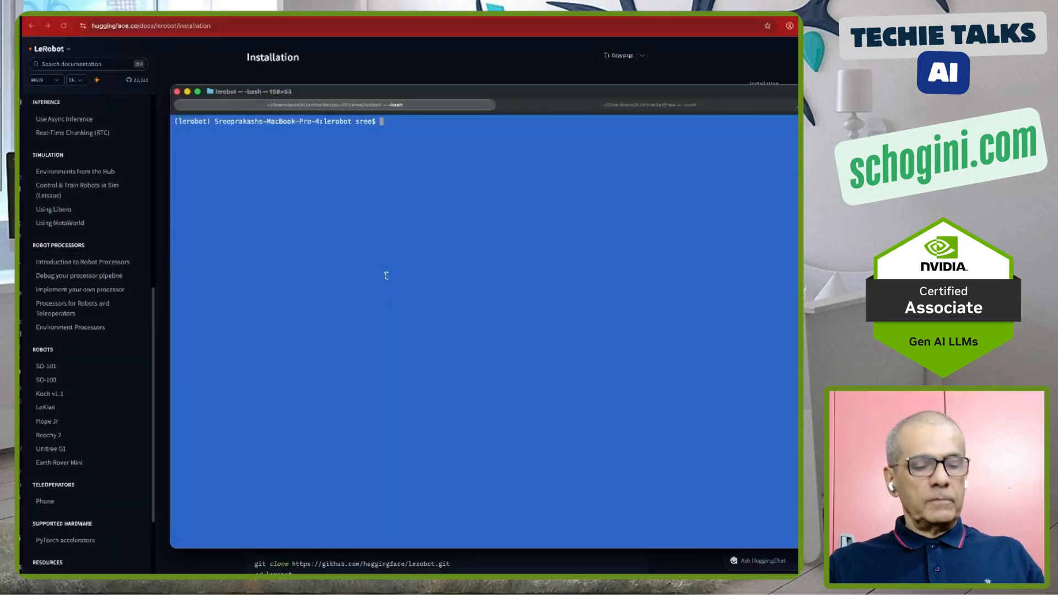
pyautogui.write('conda activate lerobot')
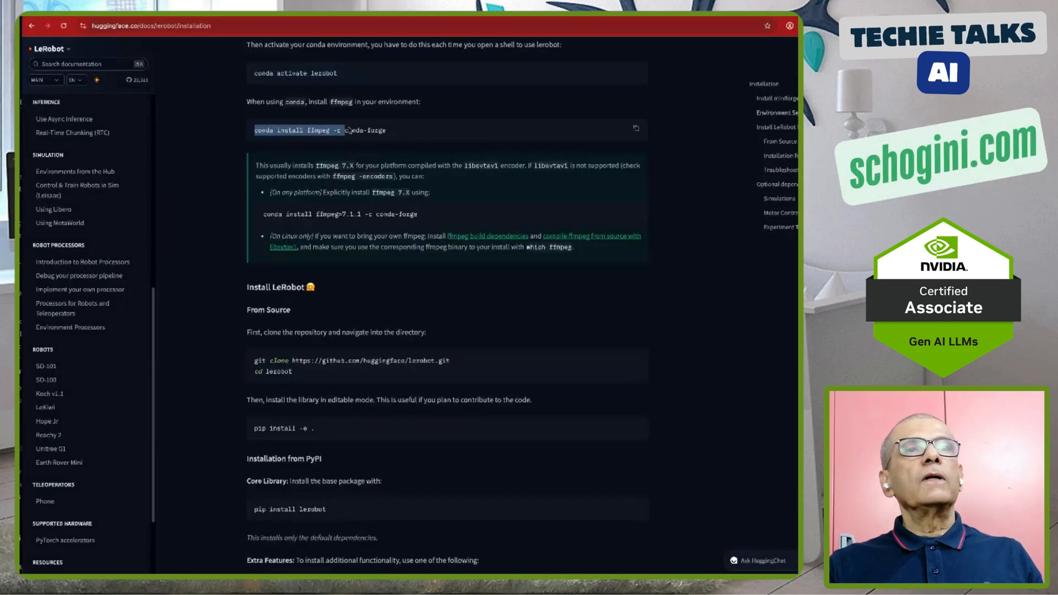
pyautogui.scroll(-3)
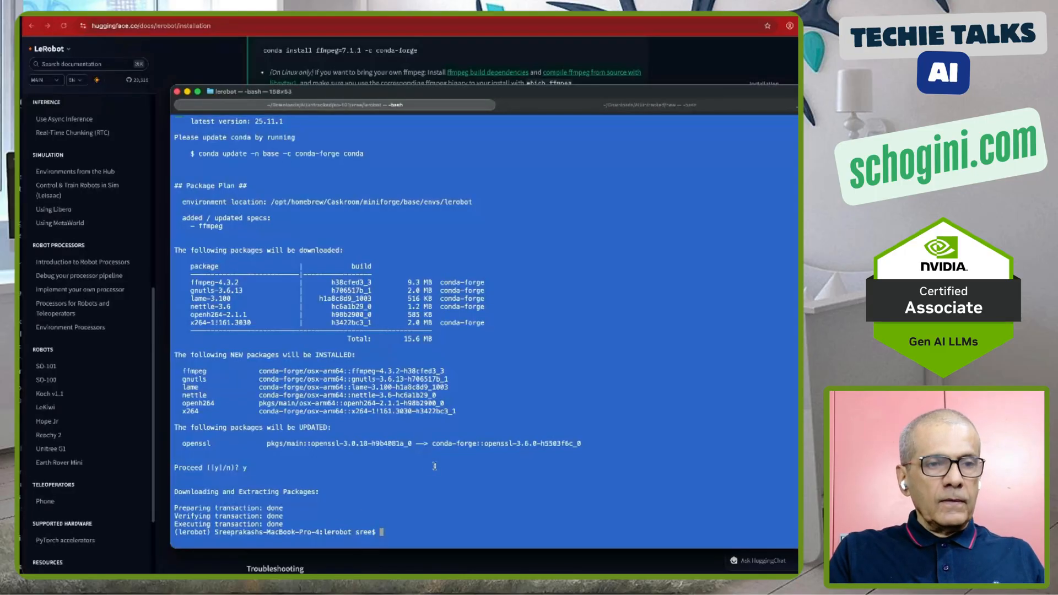
pyautogui.write('ls -')
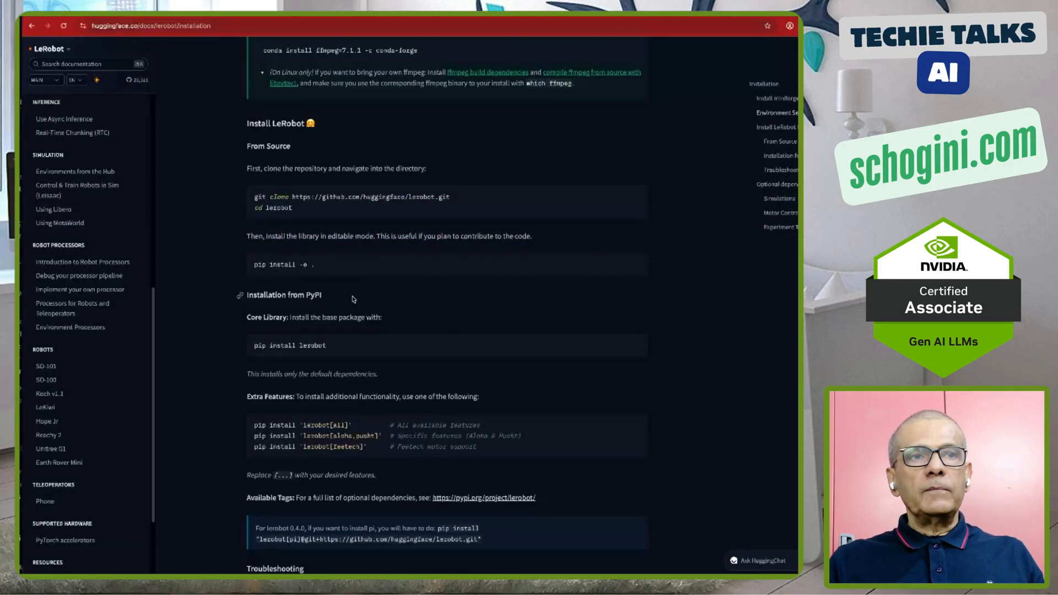
pyautogui.scroll(-3)
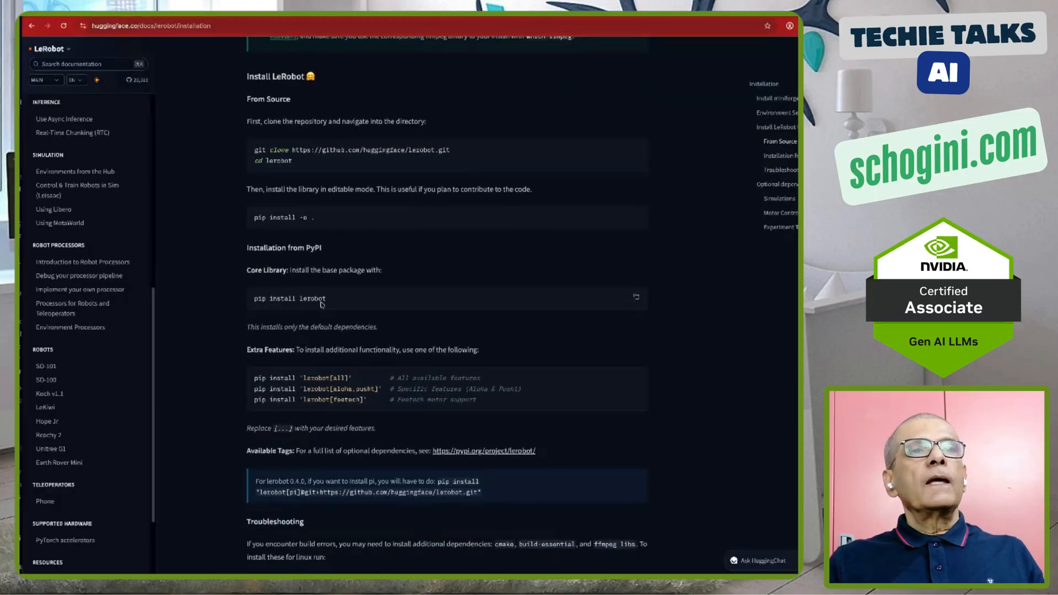
pyautogui.scroll(-3)
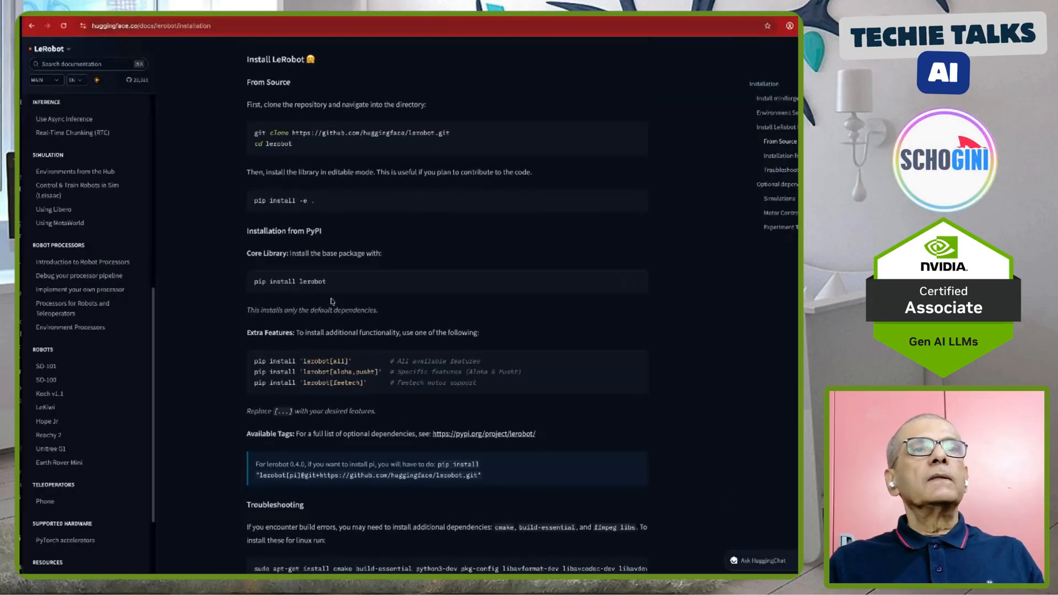
pyautogui.scroll(-3)
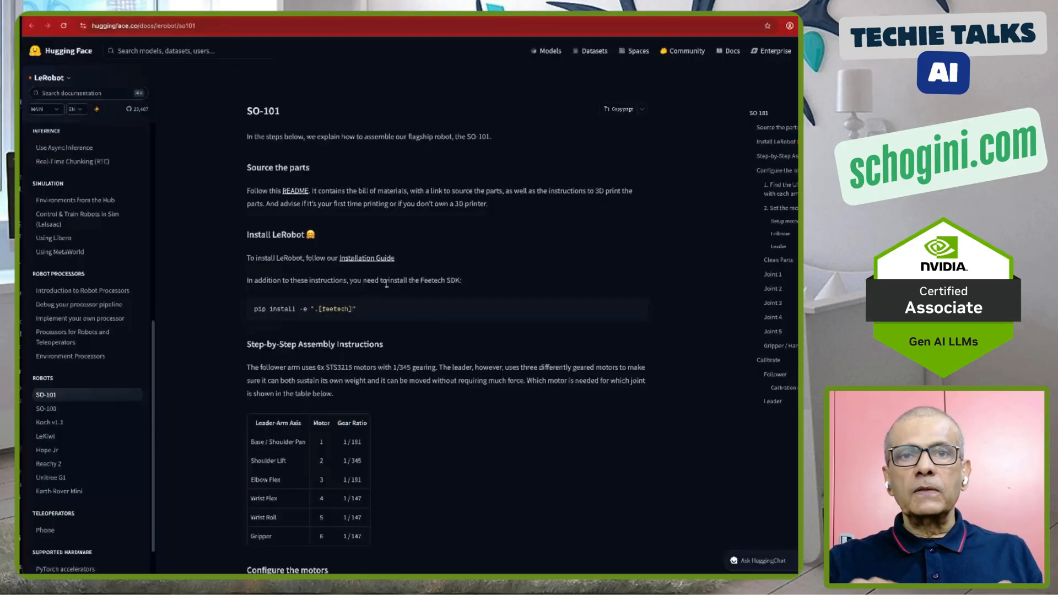
# - Scroll the SO-101 guide down to the Configure the motors section on finding USB ports
pyautogui.scroll(-3)
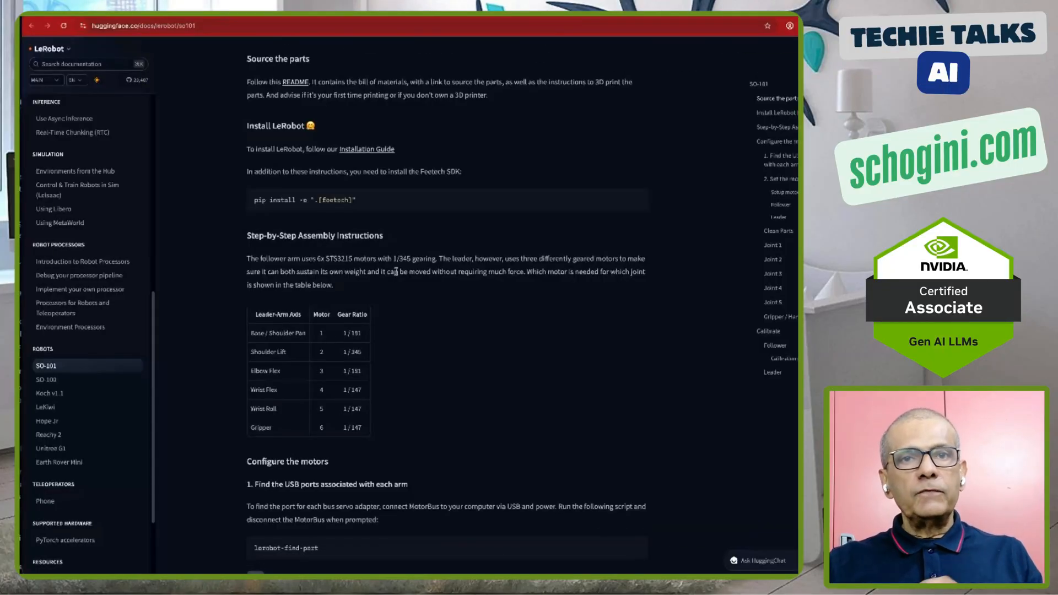
pyautogui.scroll(-3)
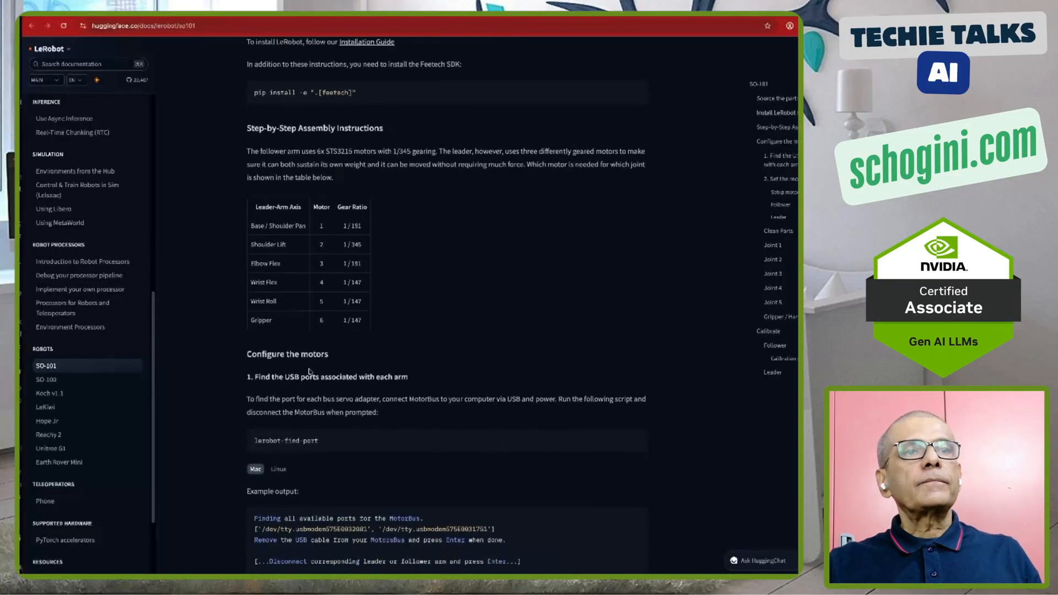
pyautogui.scroll(-3)
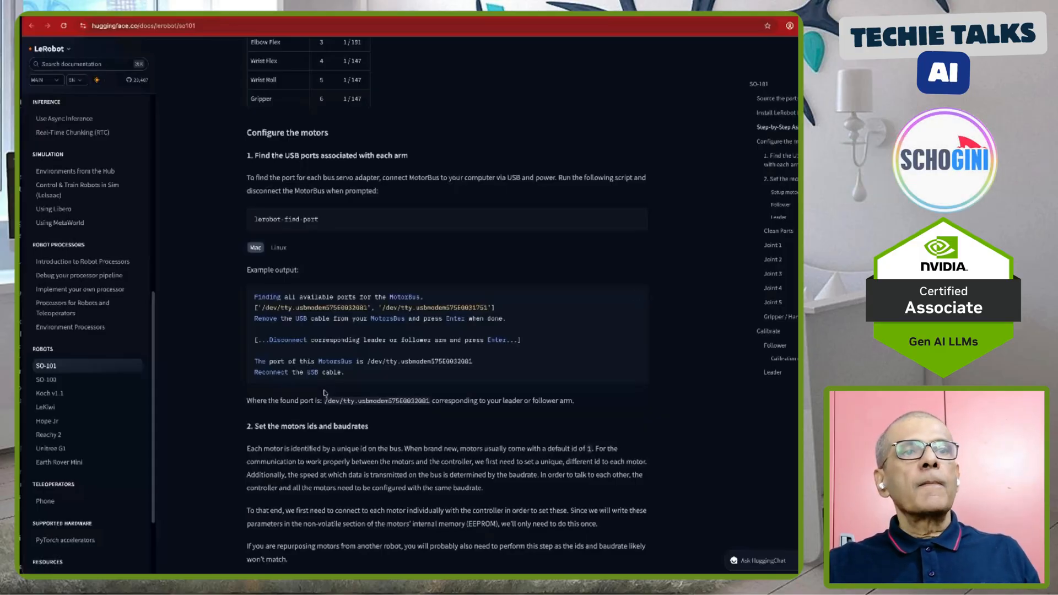
pyautogui.scroll(-3)
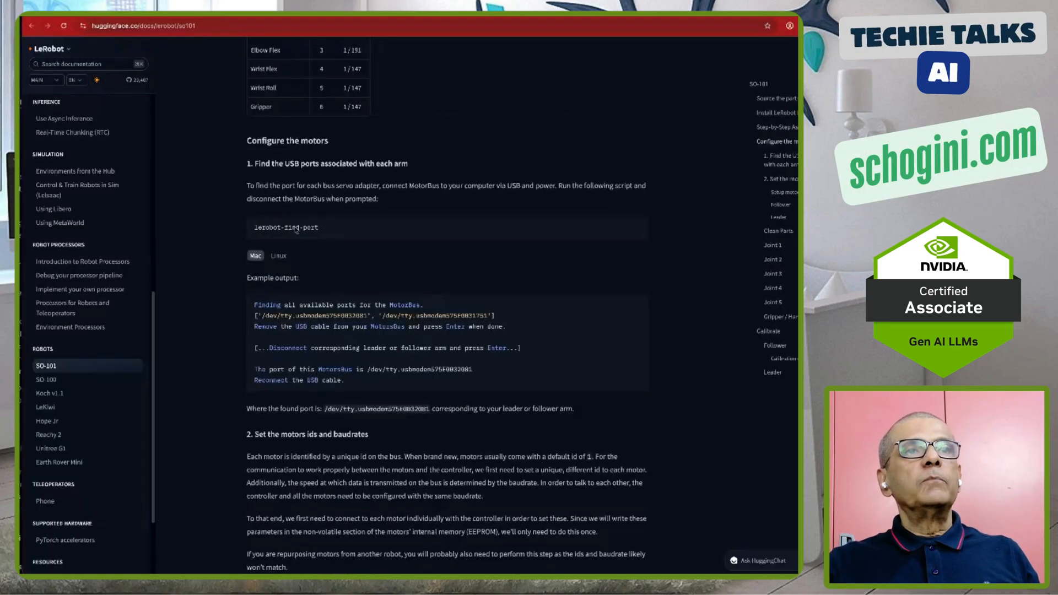
pyautogui.doubleClick(287, 227)
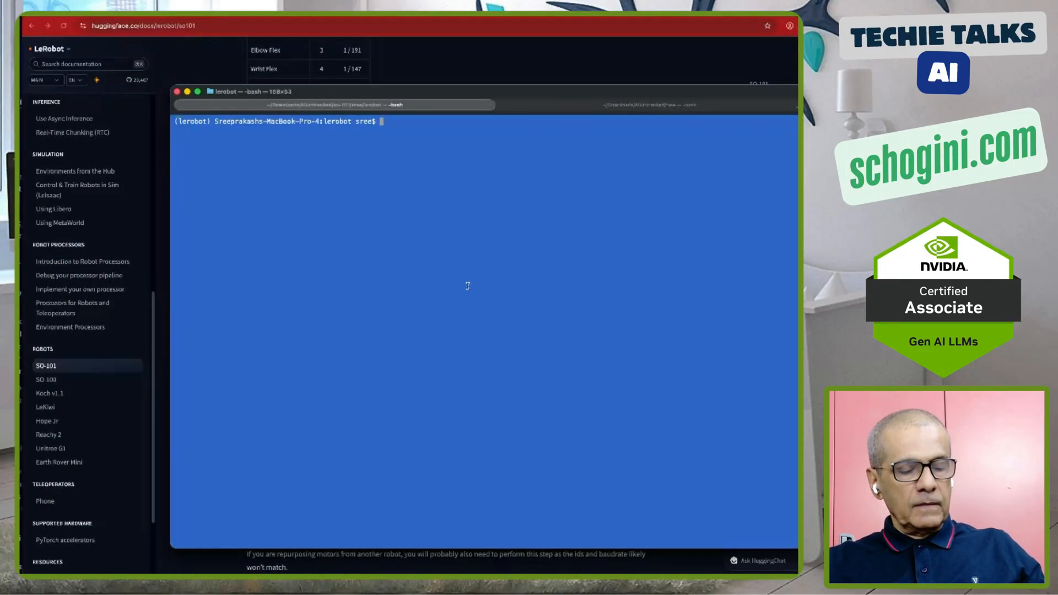
# - Run lerobot-find-port to search for the arm's motor bus USB port
pyautogui.write('lerobot-find-port')
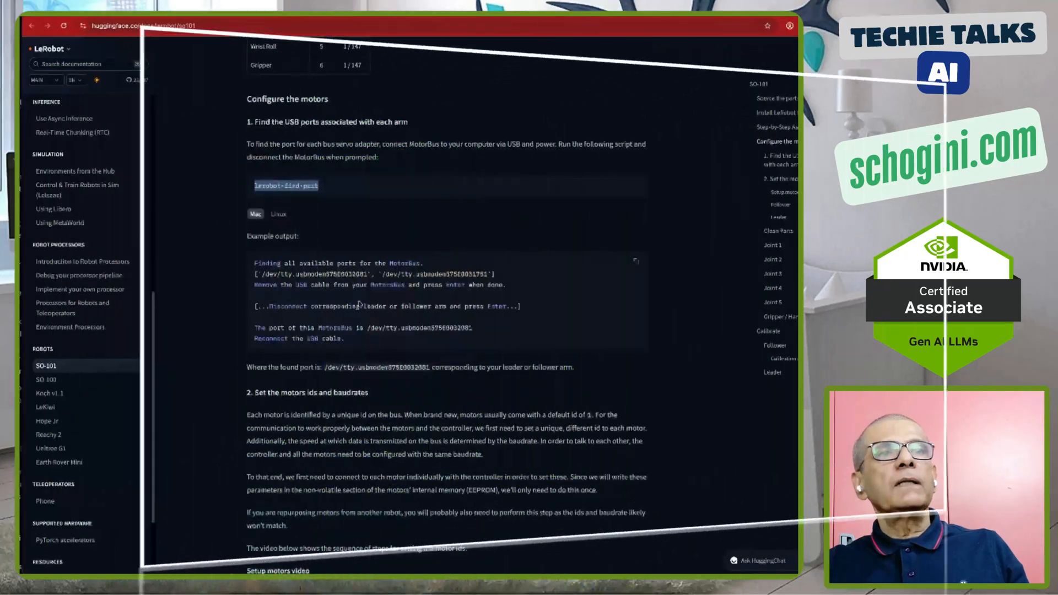
# - Copy the so101_follower lerobot-setup-motors command from the Follower section into the terminal
pyautogui.scroll(-3)
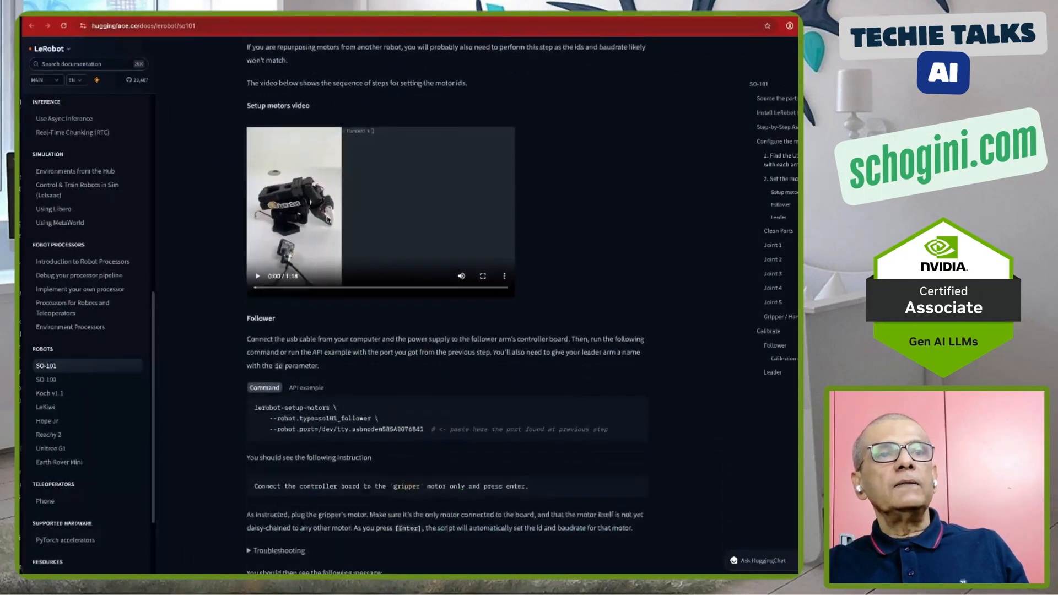
pyautogui.scroll(-3)
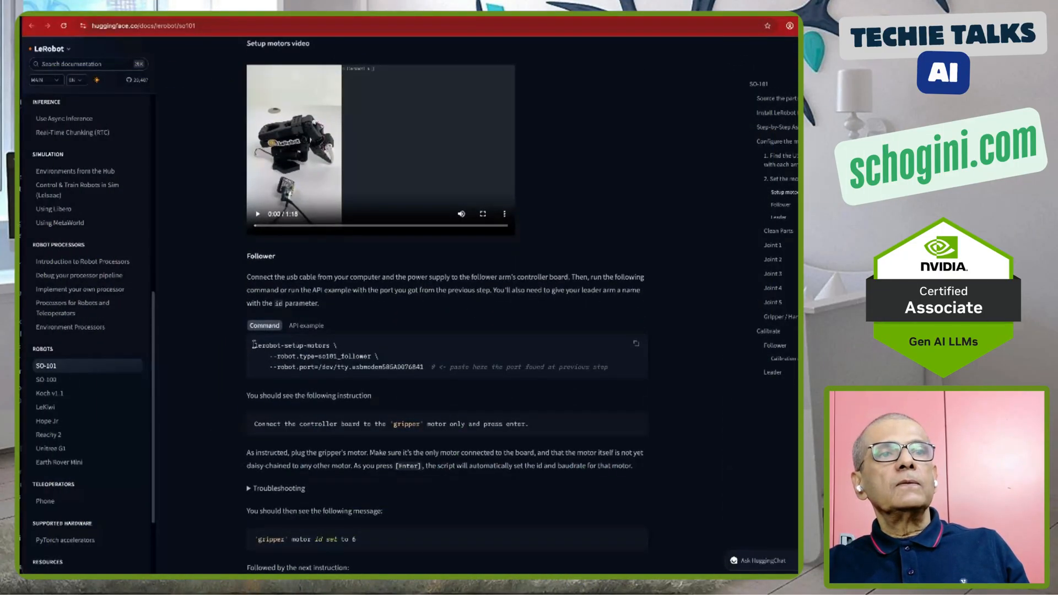
pyautogui.moveTo(254, 345); pyautogui.dragTo(381, 356)
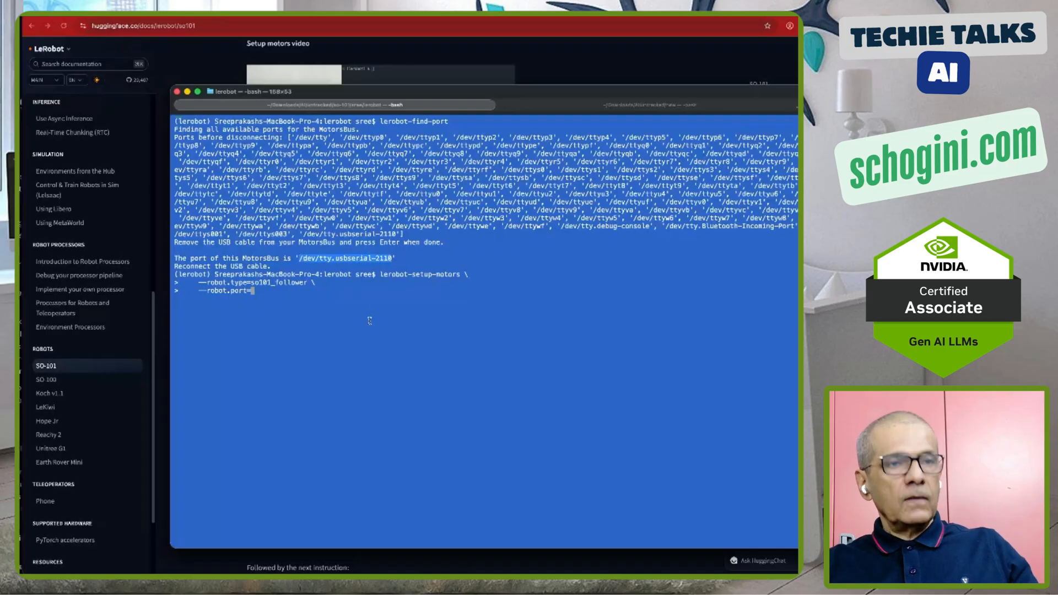
# - Run lerobot-setup-motors with --robot.port=/dev/tty.usbserial-2110, prompting for the gripper motor
pyautogui.write('/dev/tty.usbserial-2110')
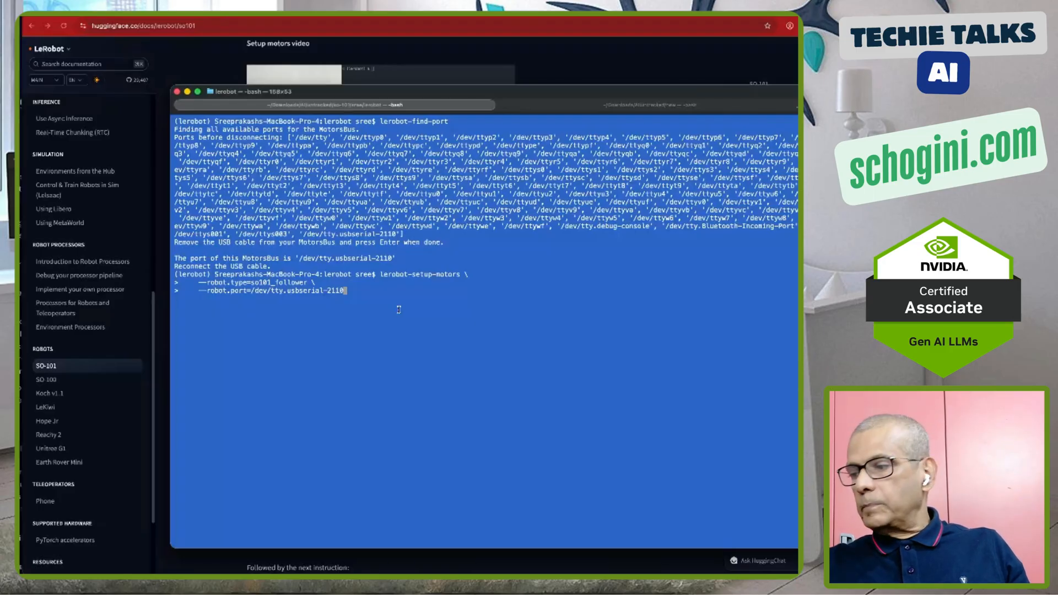
pyautogui.press('enter')
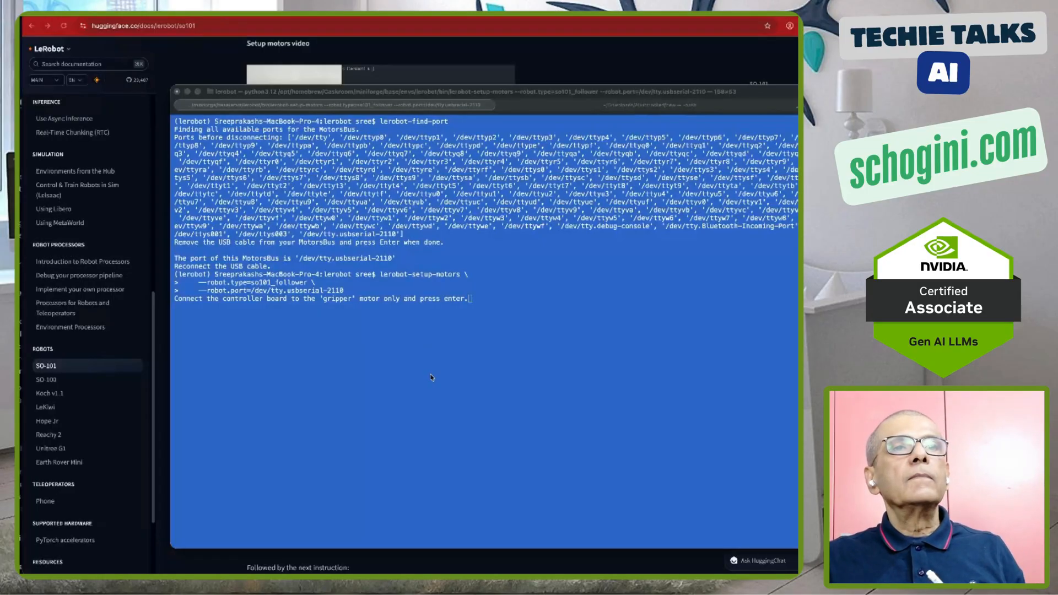
pyautogui.moveTo(511, 322)
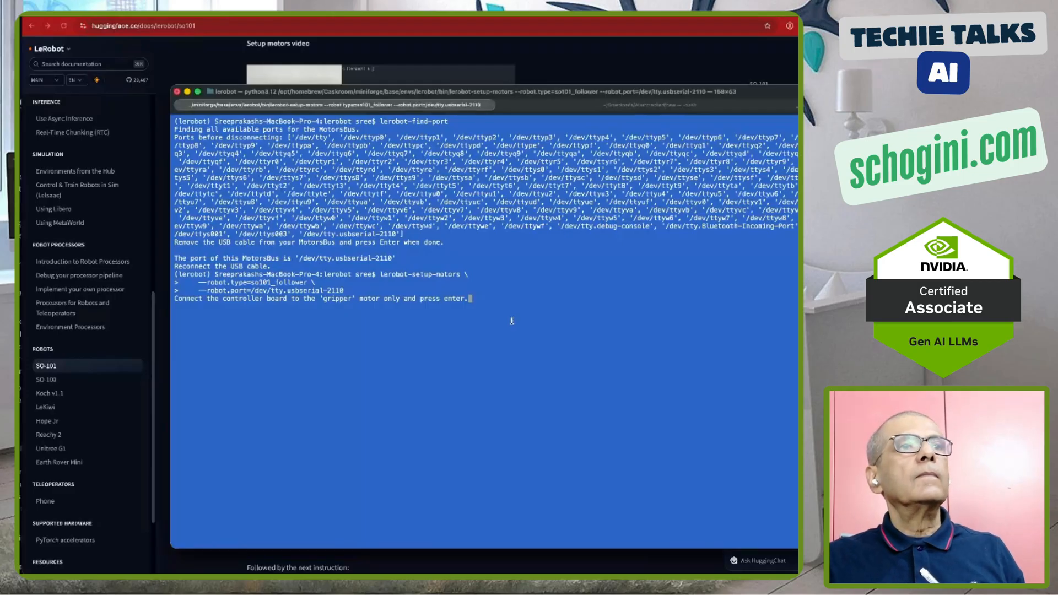
# - Confirm the connected gripper motor so it receives ID 6
pyautogui.press('enter')
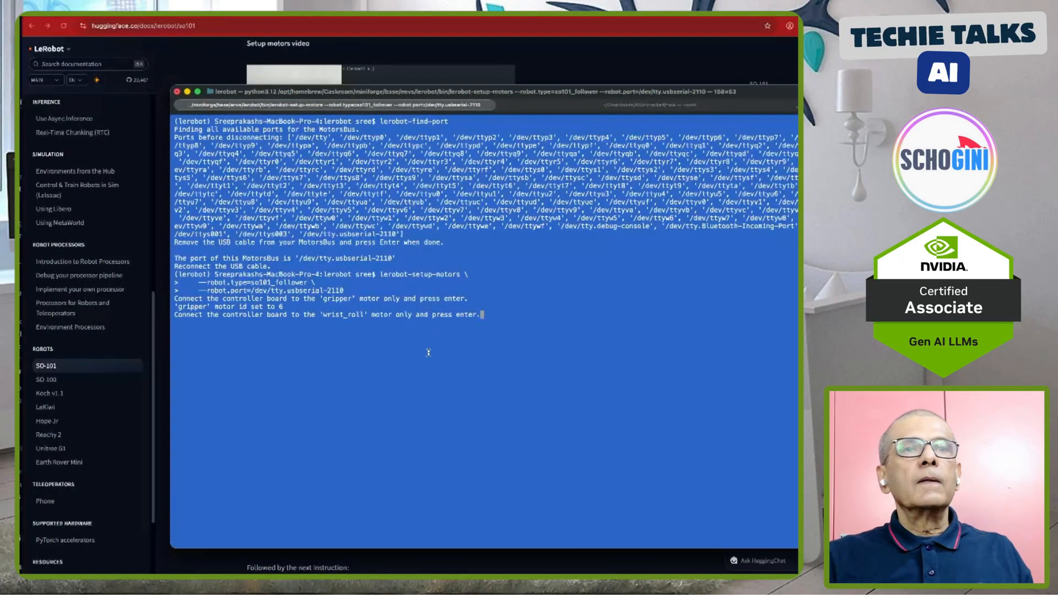
# - Confirm wrist_roll through shoulder_pan in turn, assigning them IDs 5 down to 1
pyautogui.press('Enter')
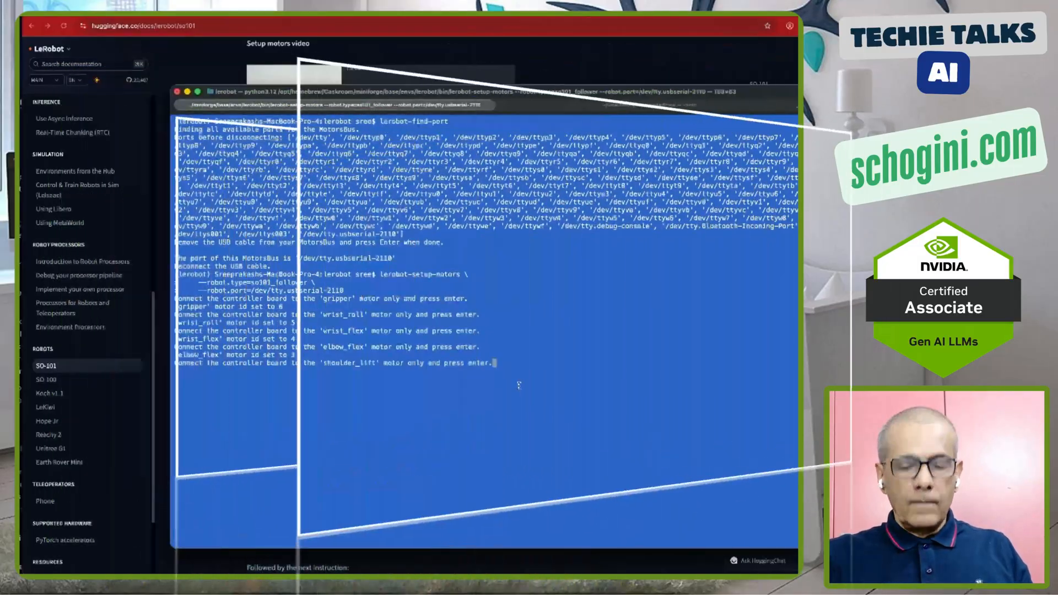
pyautogui.press('enter')
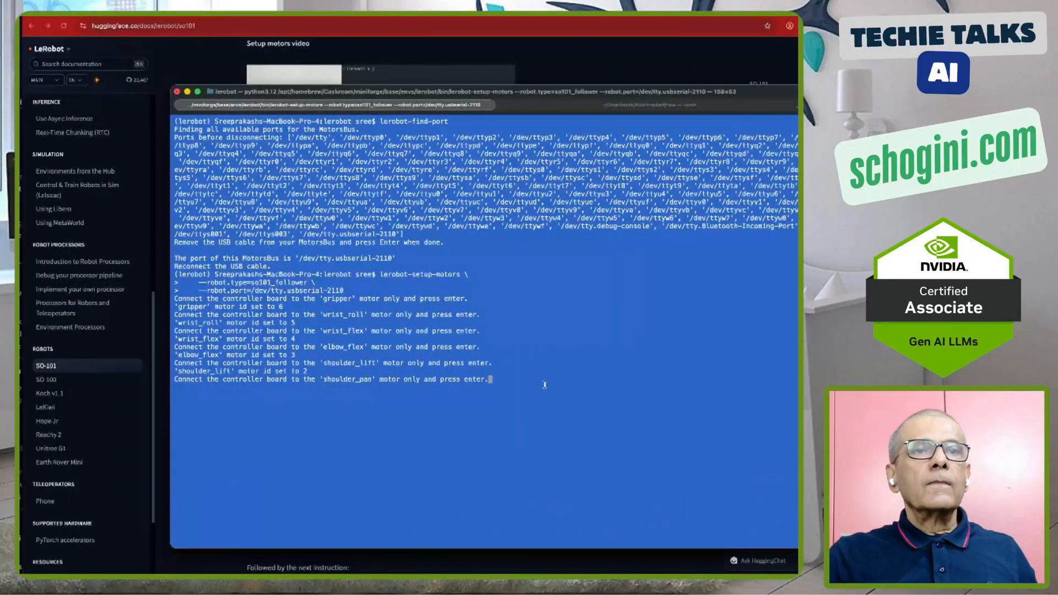
pyautogui.press('enter')
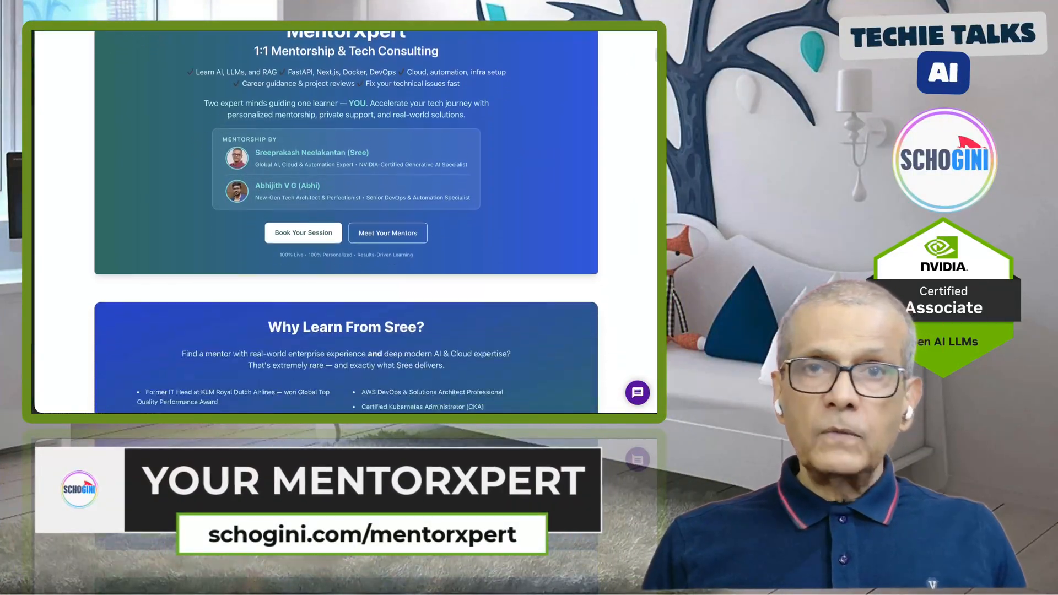
# - Scroll the MentorXpert page to the student testimonials and NVIDIA certification section
pyautogui.scroll(-3)
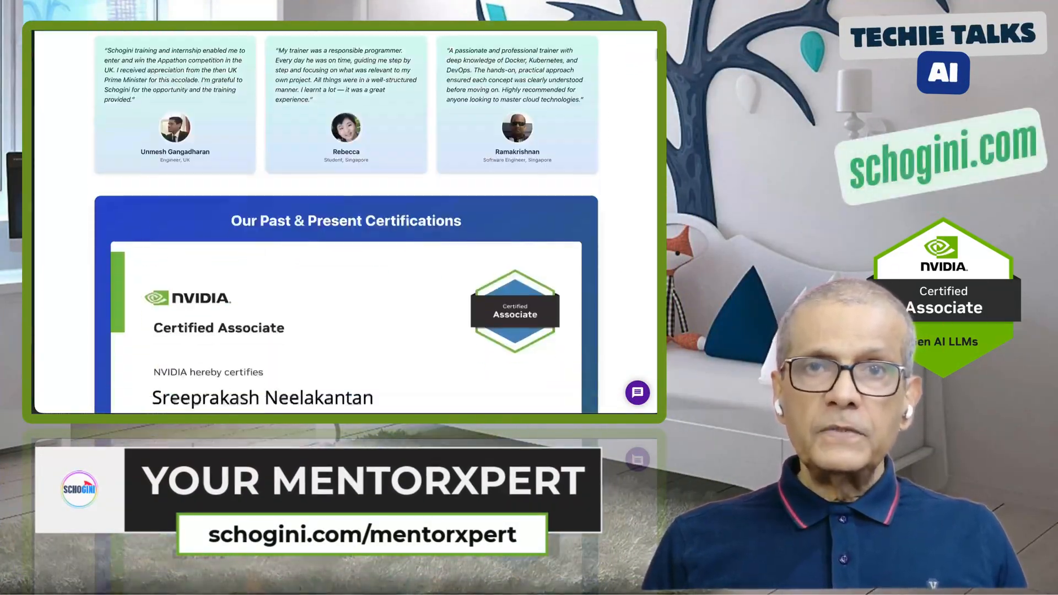